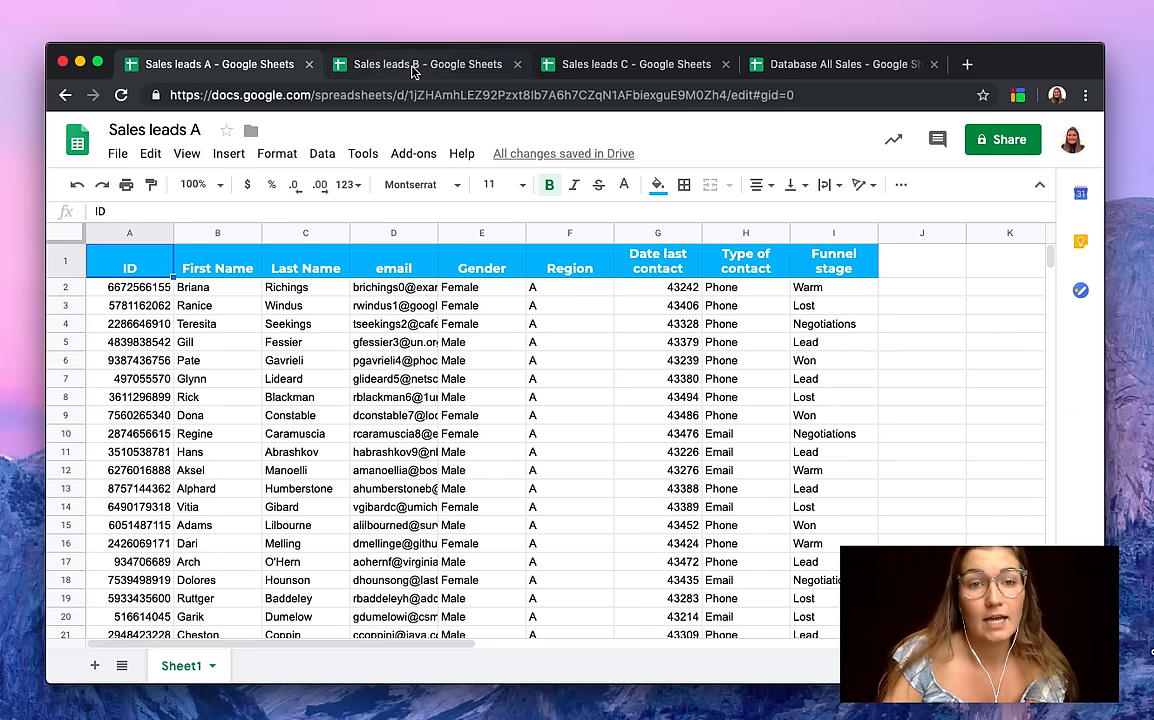
Review the Sales leads B spreadsheet alongside the other regional lead files
{"action": "left_click", "coordinate": [636, 64]}
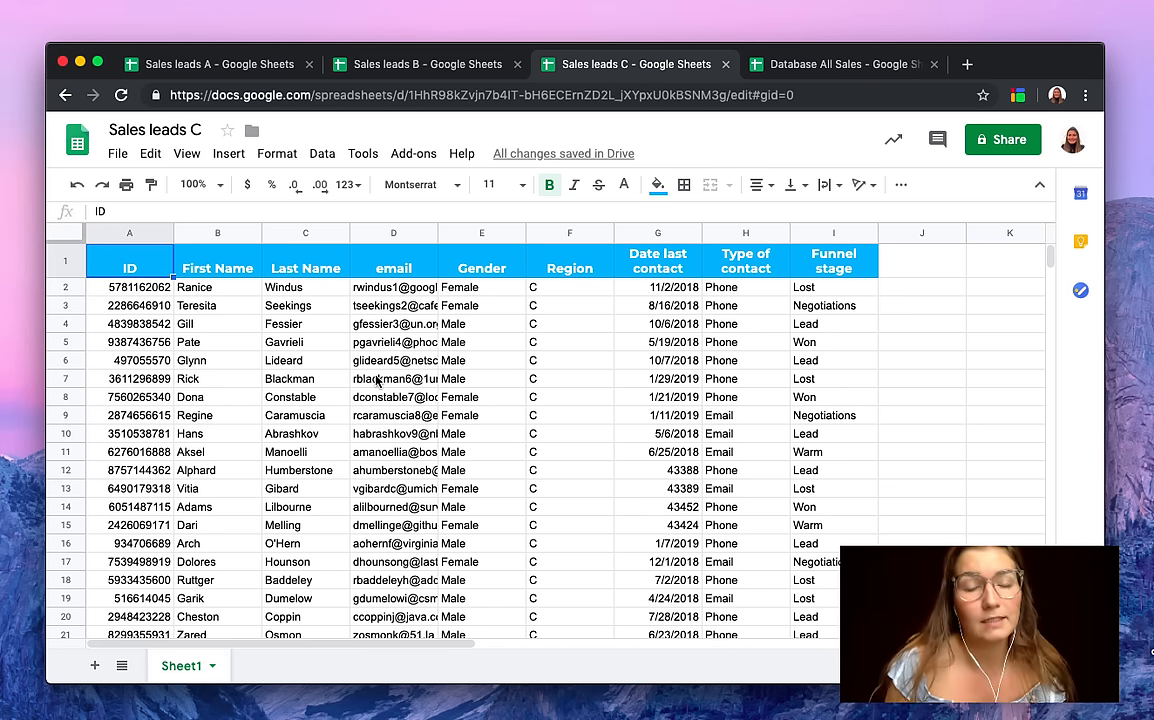
{"action": "mouse_move", "coordinate": [476, 288]}
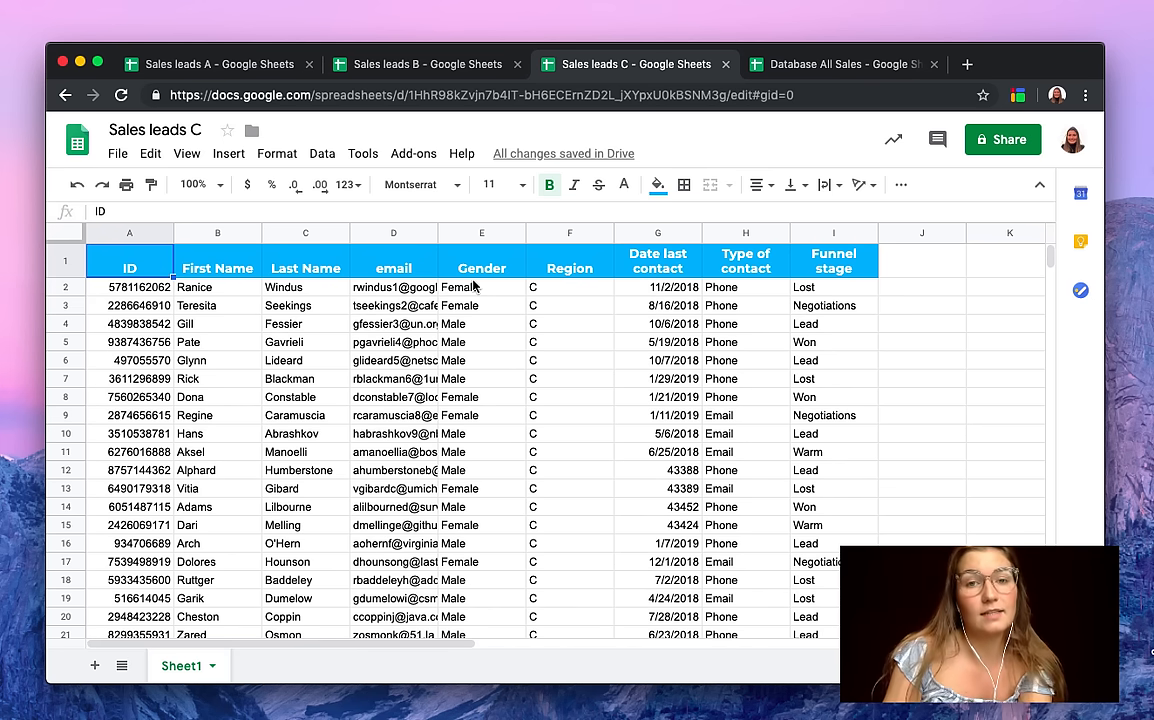
{"action": "mouse_move", "coordinate": [678, 160]}
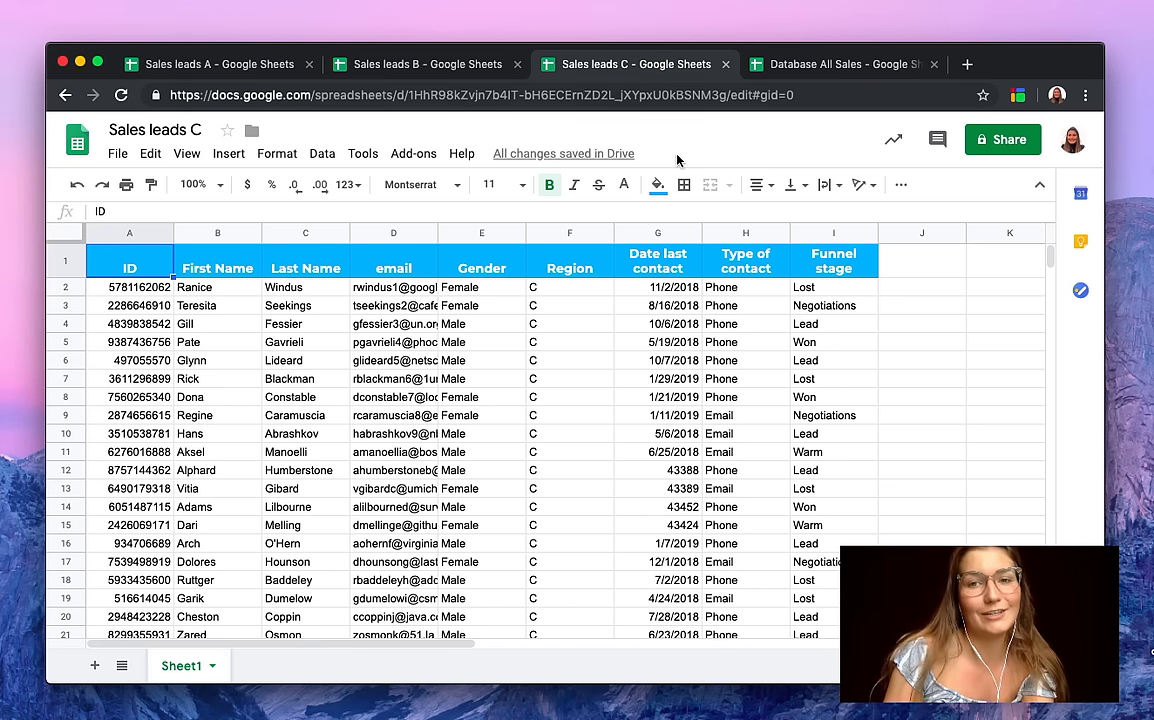
Start the Sheetgo add-on from the Add-ons menu in the Database All Sales spreadsheet
{"action": "left_click", "coordinate": [836, 64]}
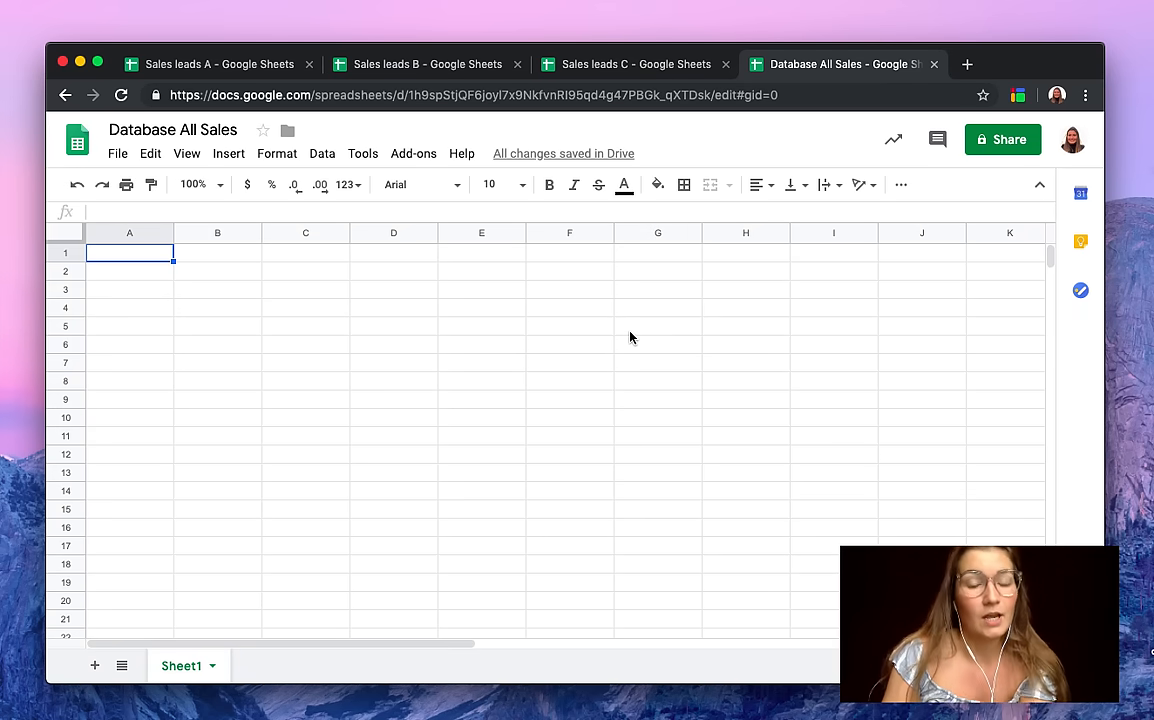
{"action": "mouse_move", "coordinate": [560, 336]}
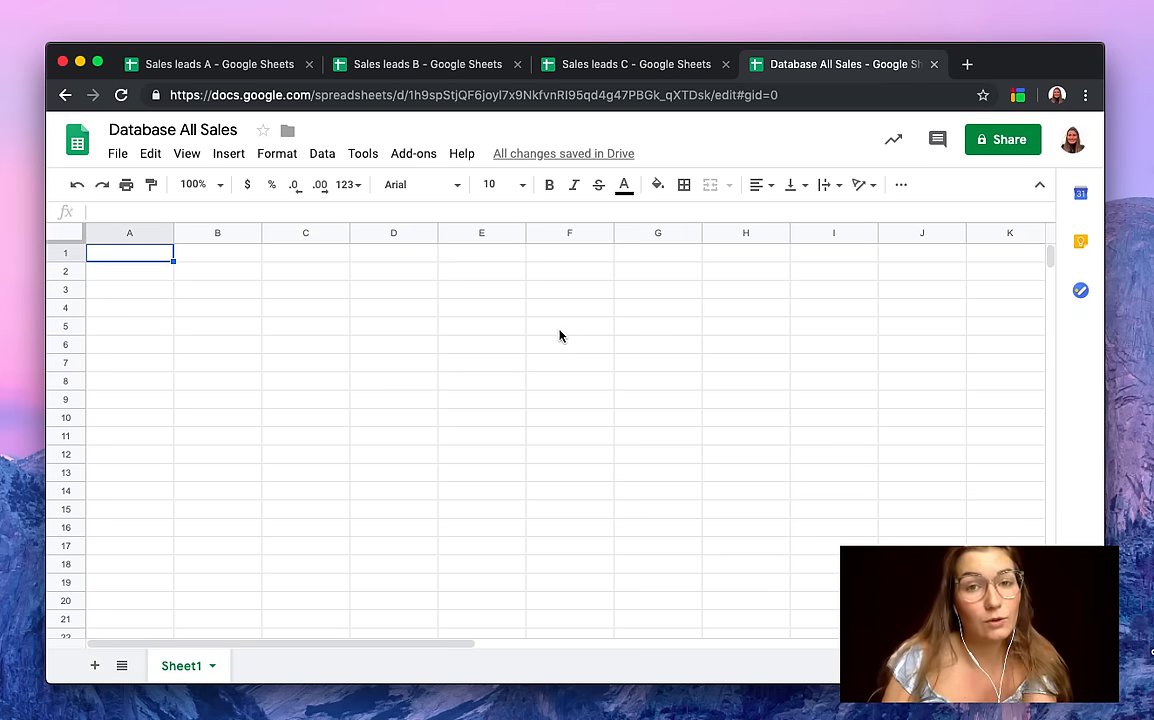
{"action": "left_click", "coordinate": [412, 152]}
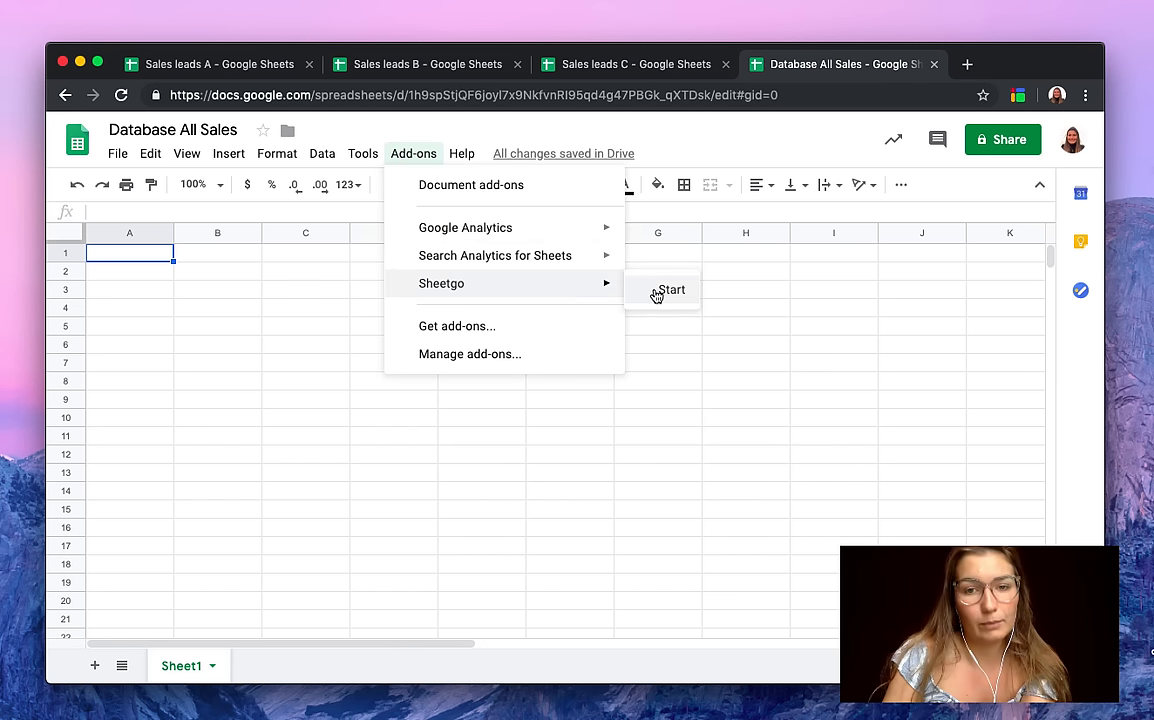
{"action": "left_click", "coordinate": [672, 290]}
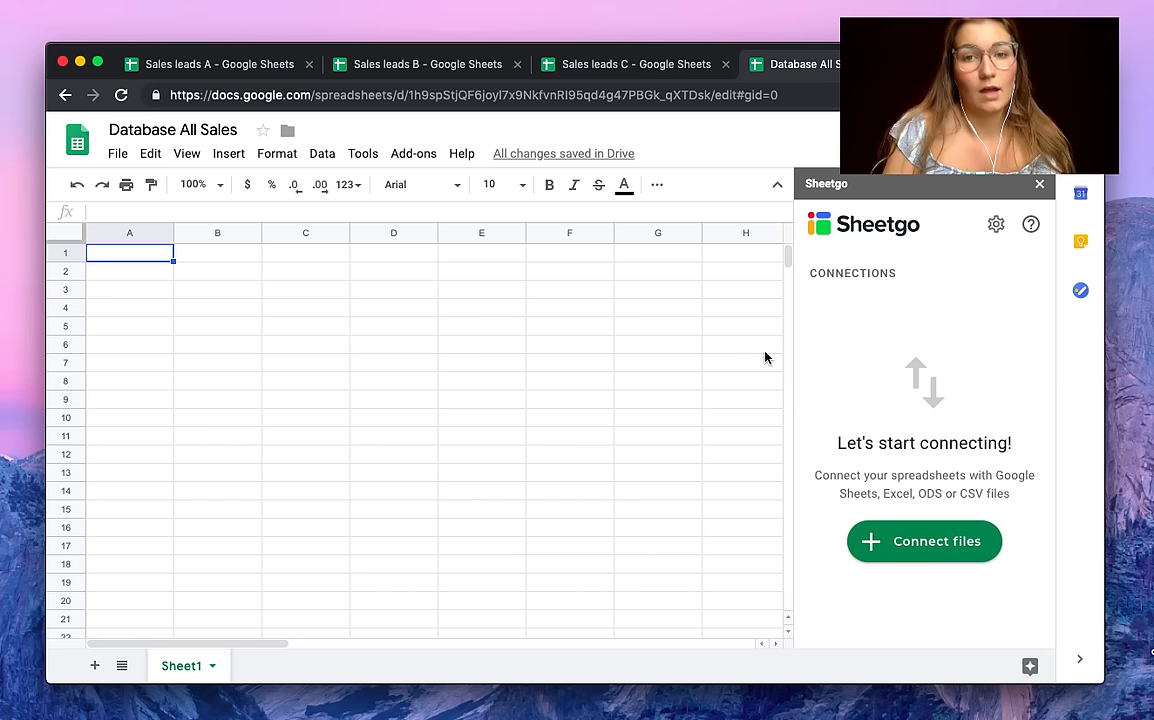
{"action": "mouse_move", "coordinate": [828, 428]}
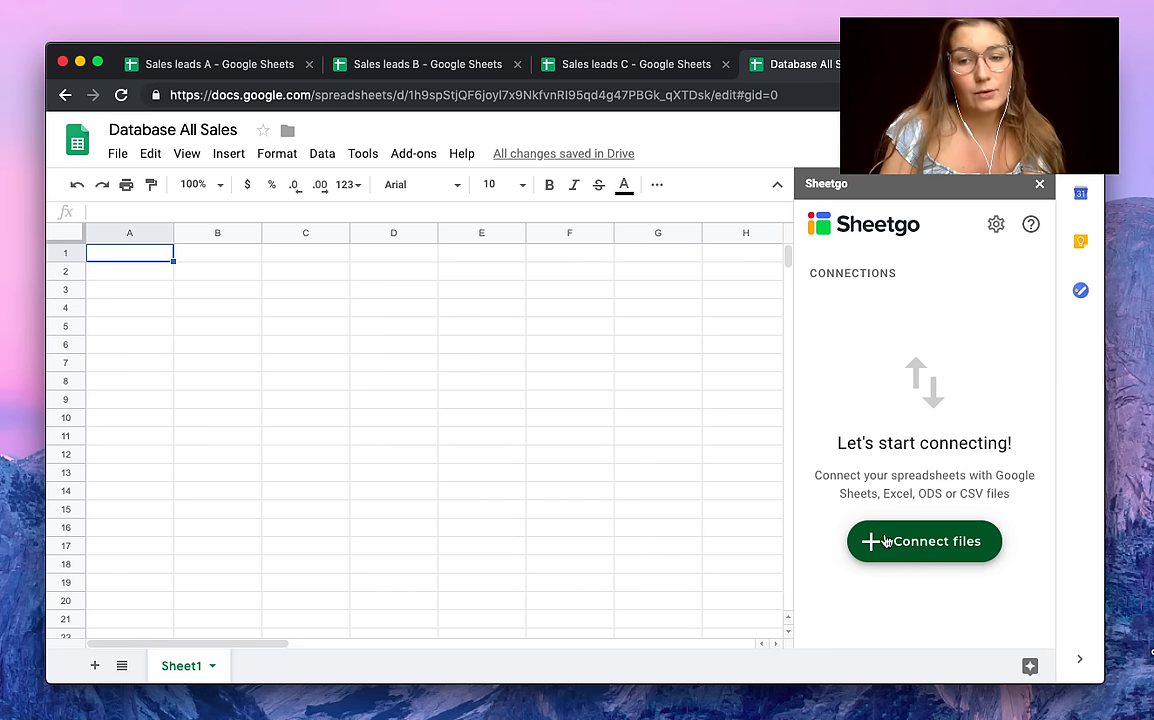
{"action": "mouse_move", "coordinate": [860, 604]}
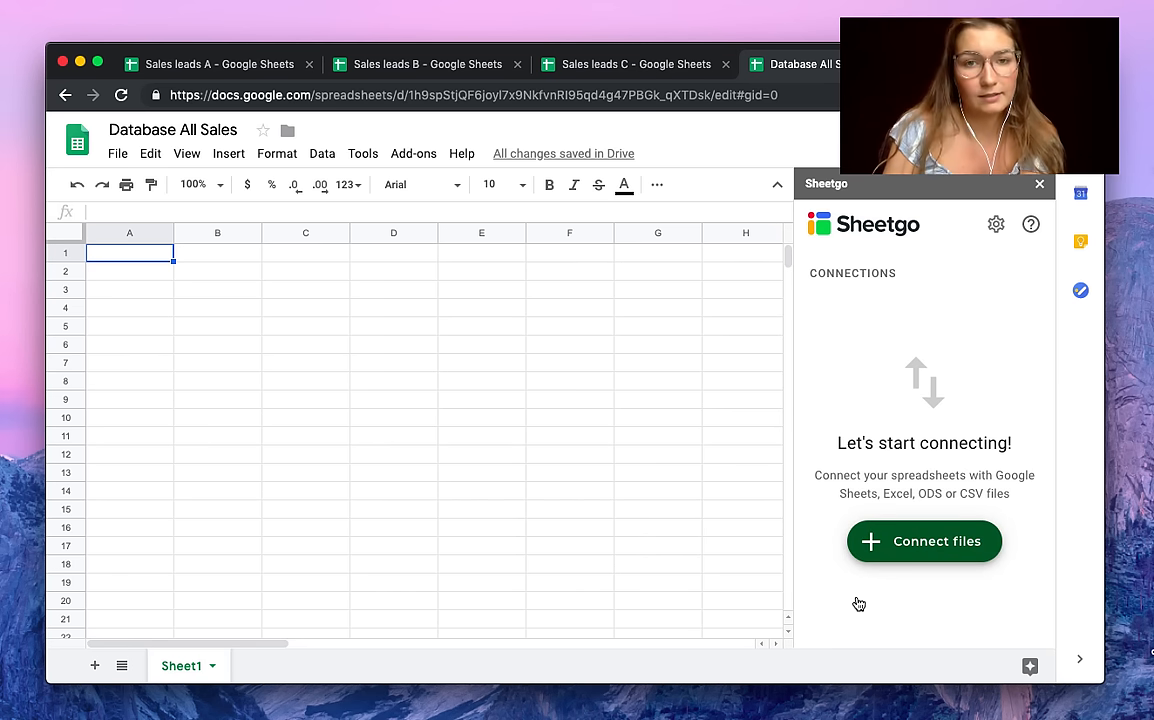
Create a new Sheetgo file connection with Sales leads A, B and C as source files
{"action": "left_click", "coordinate": [924, 540]}
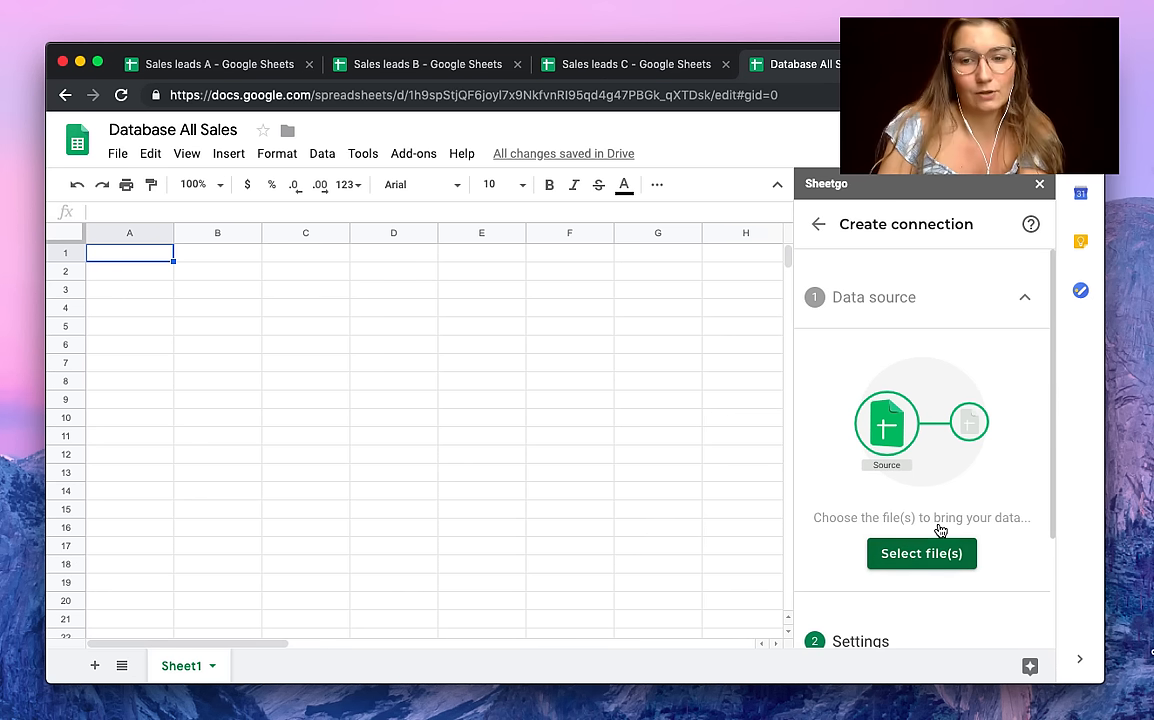
{"action": "left_click", "coordinate": [920, 552]}
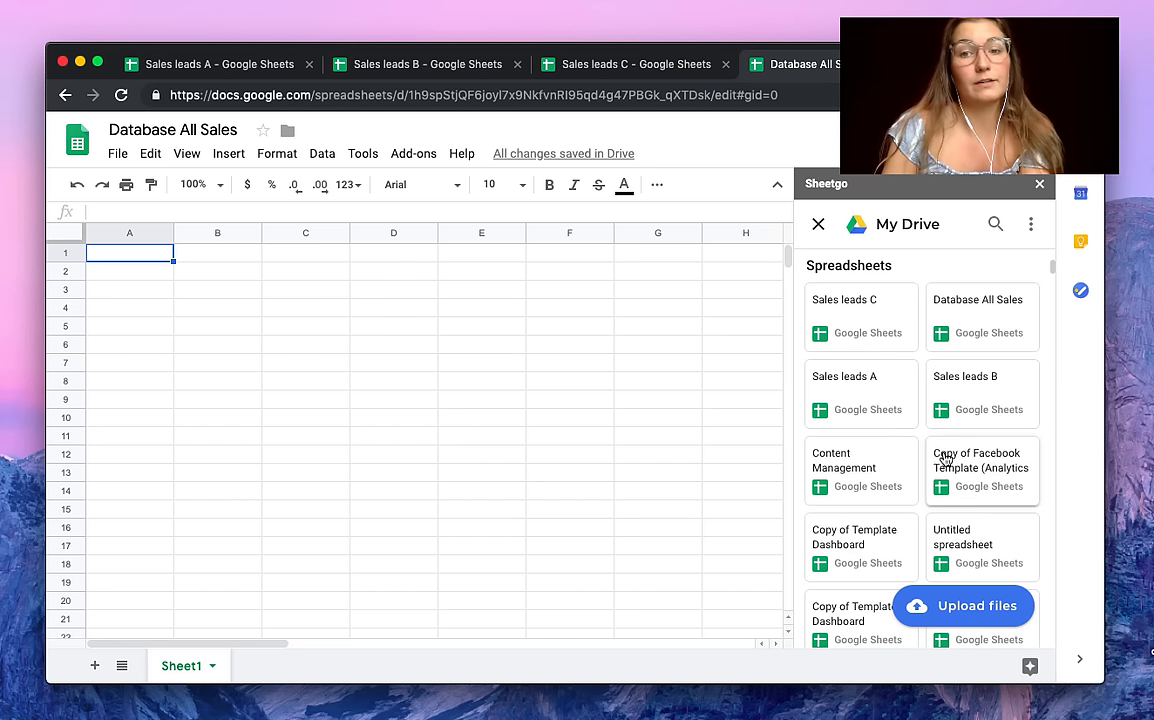
{"action": "mouse_move", "coordinate": [860, 412]}
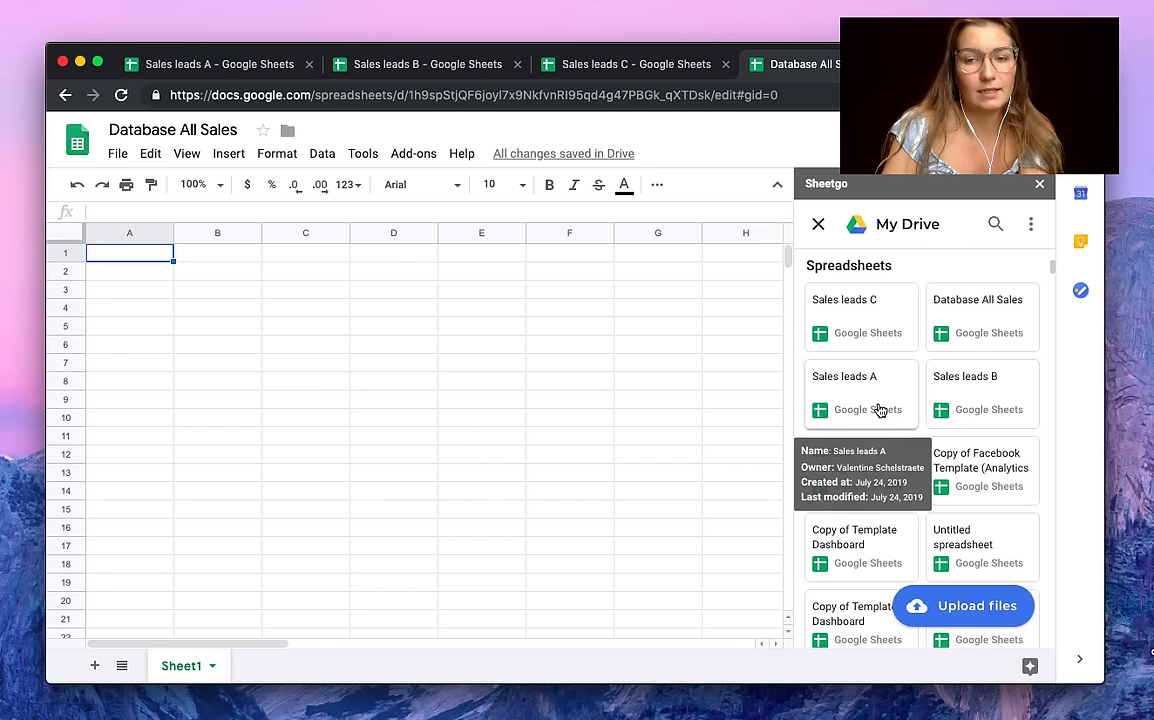
{"action": "left_click", "coordinate": [844, 376]}
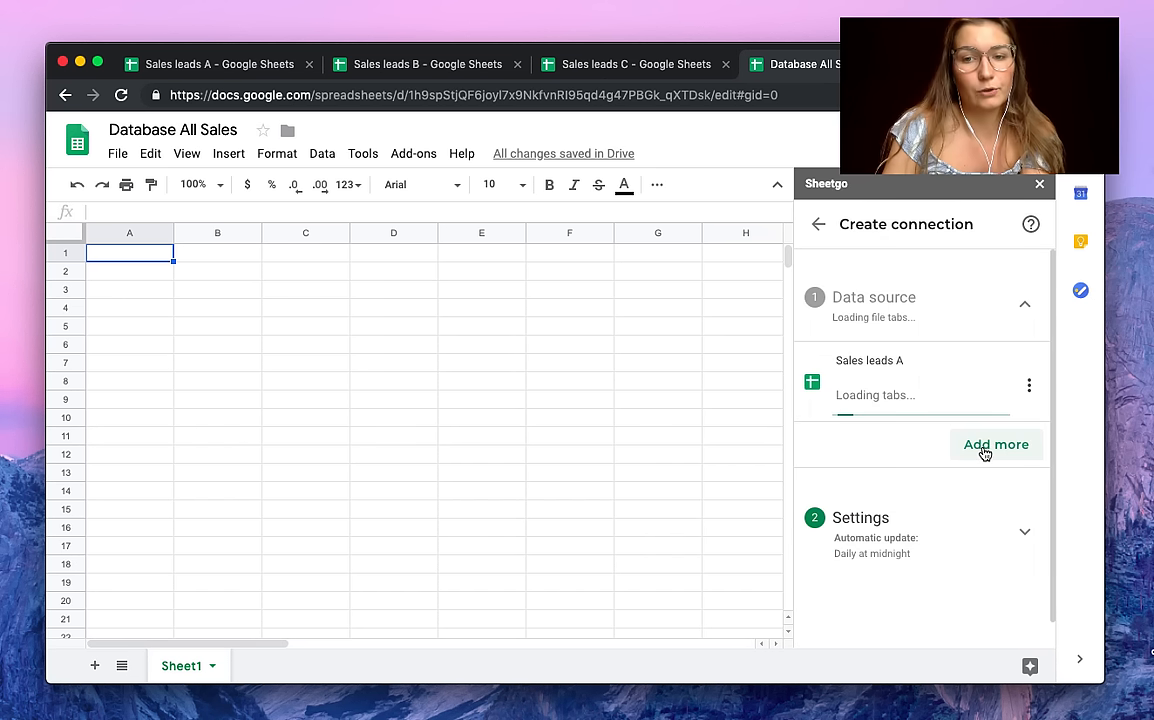
{"action": "left_click", "coordinate": [996, 444]}
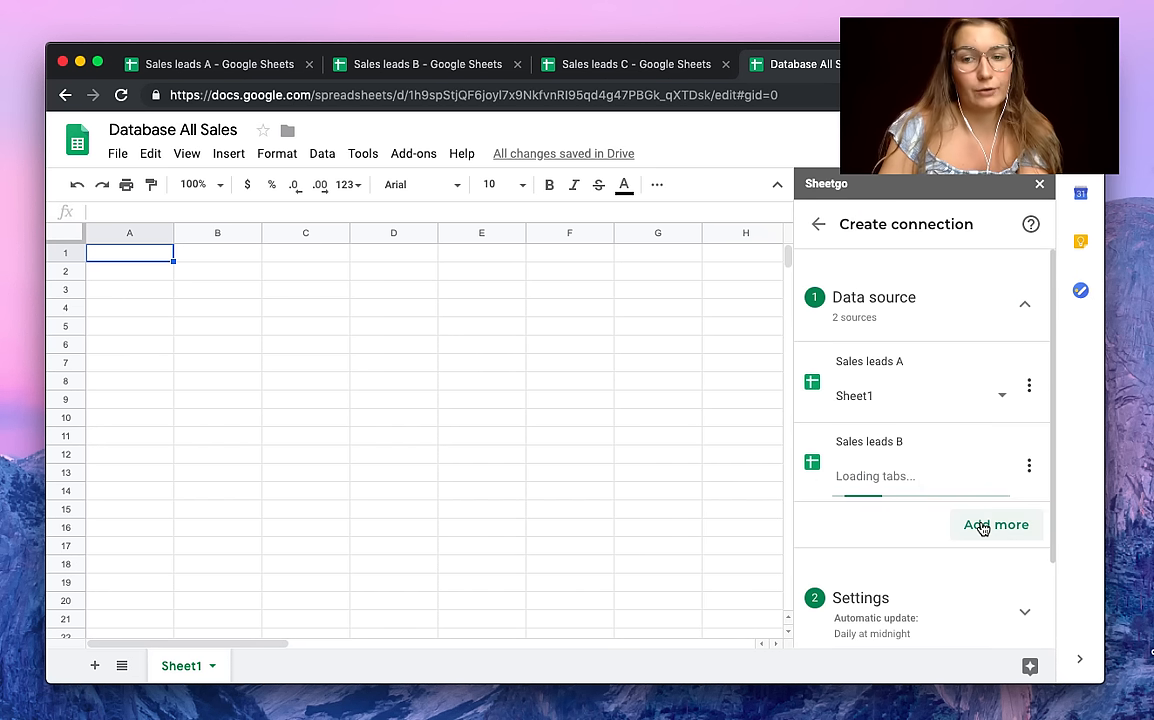
{"action": "left_click", "coordinate": [996, 524]}
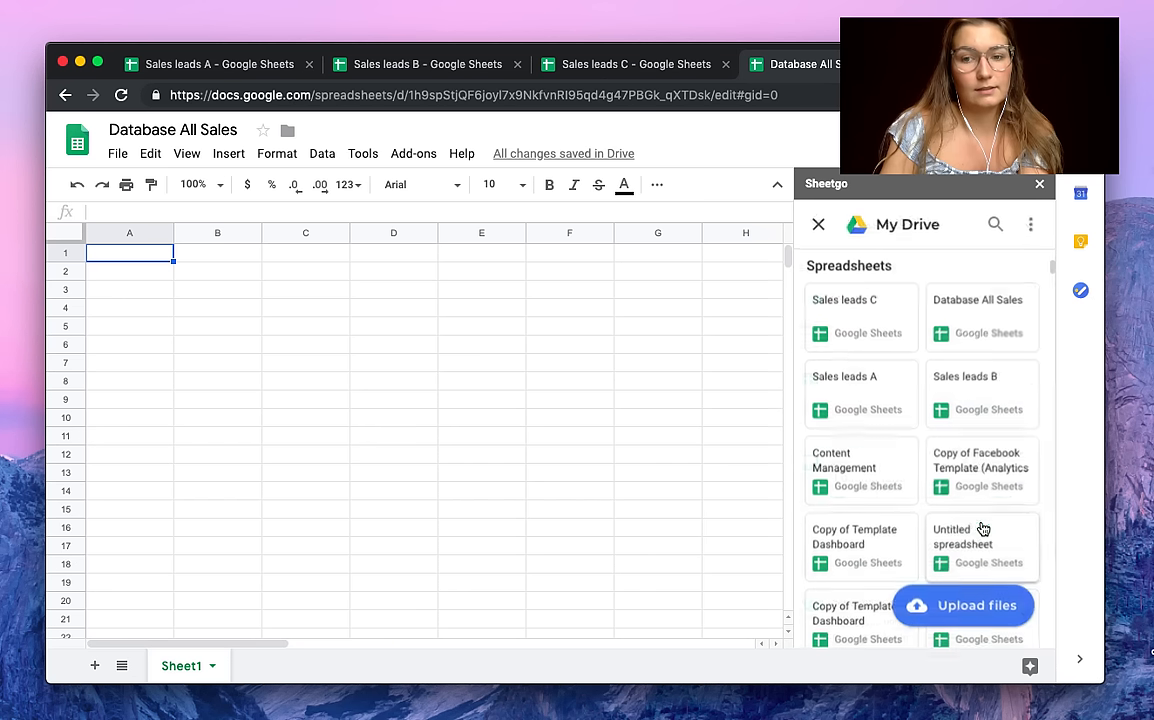
{"action": "mouse_move", "coordinate": [860, 318]}
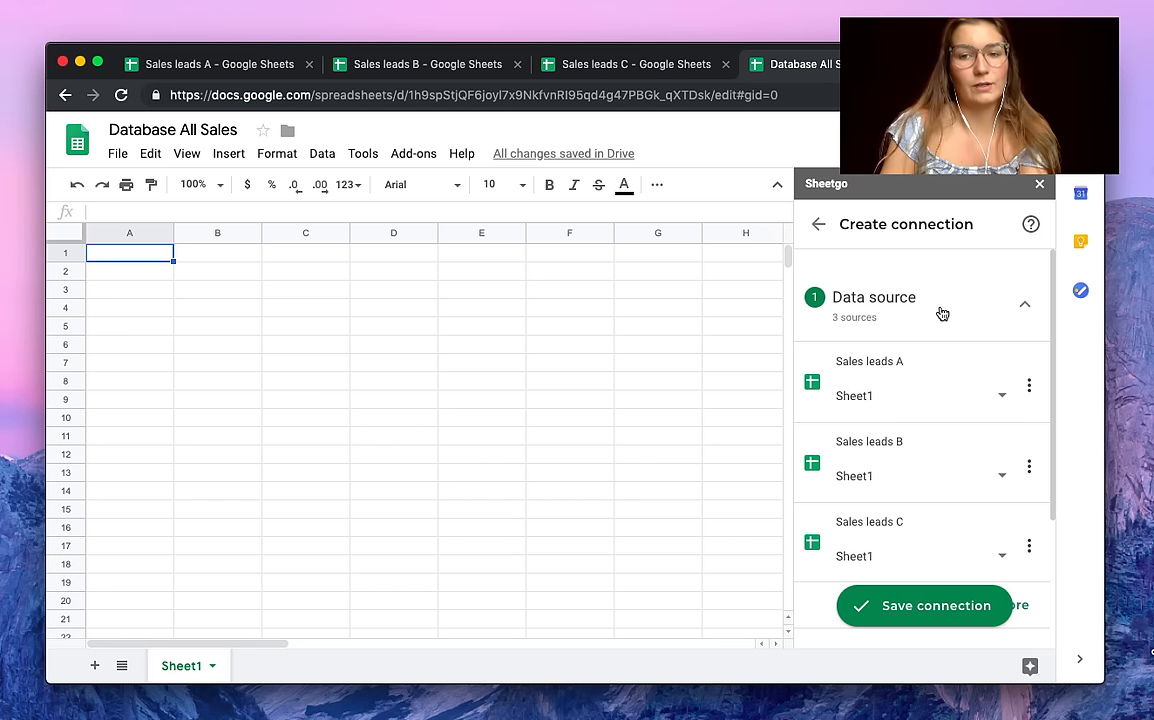
{"action": "mouse_move", "coordinate": [950, 342]}
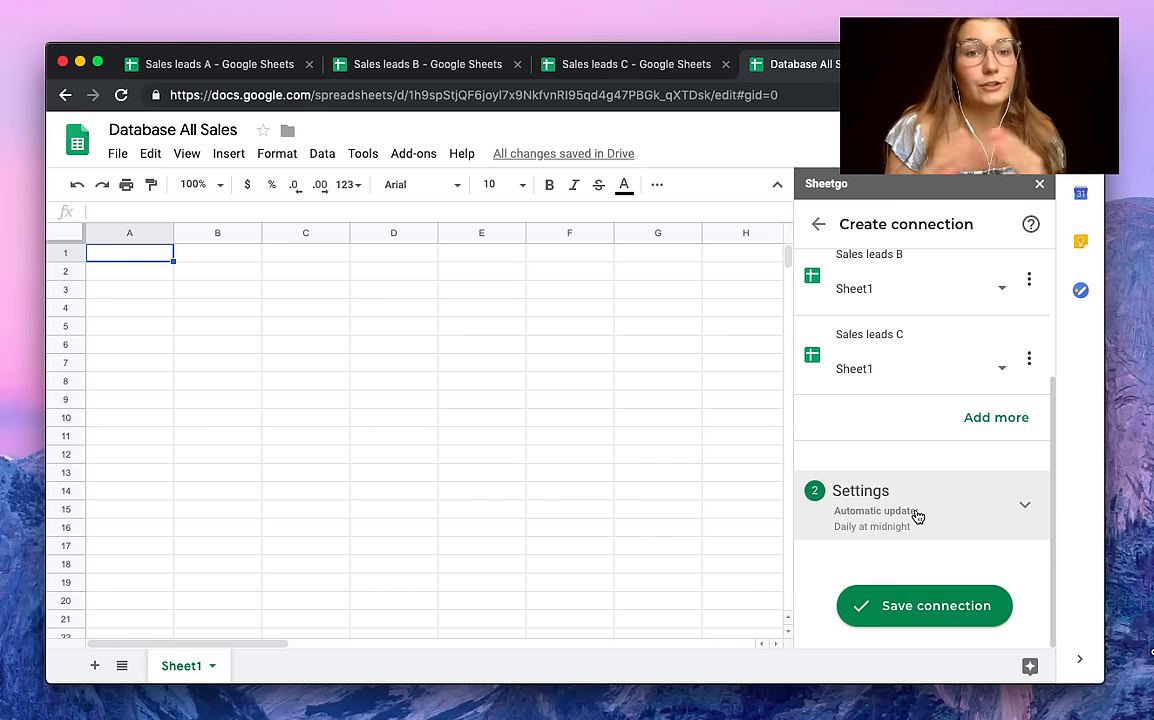
{"action": "mouse_move", "coordinate": [952, 492]}
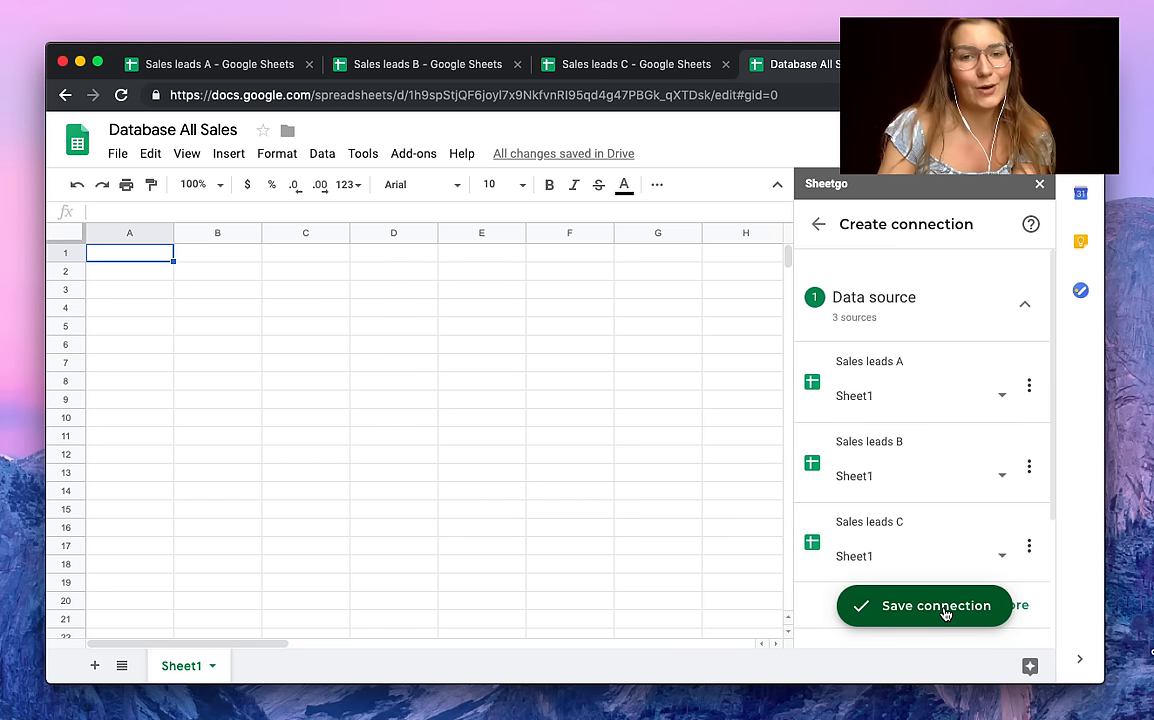
Save the three-source connection and scroll through the combined rows on the new SG_Consolidate sheet
{"action": "left_click", "coordinate": [924, 606]}
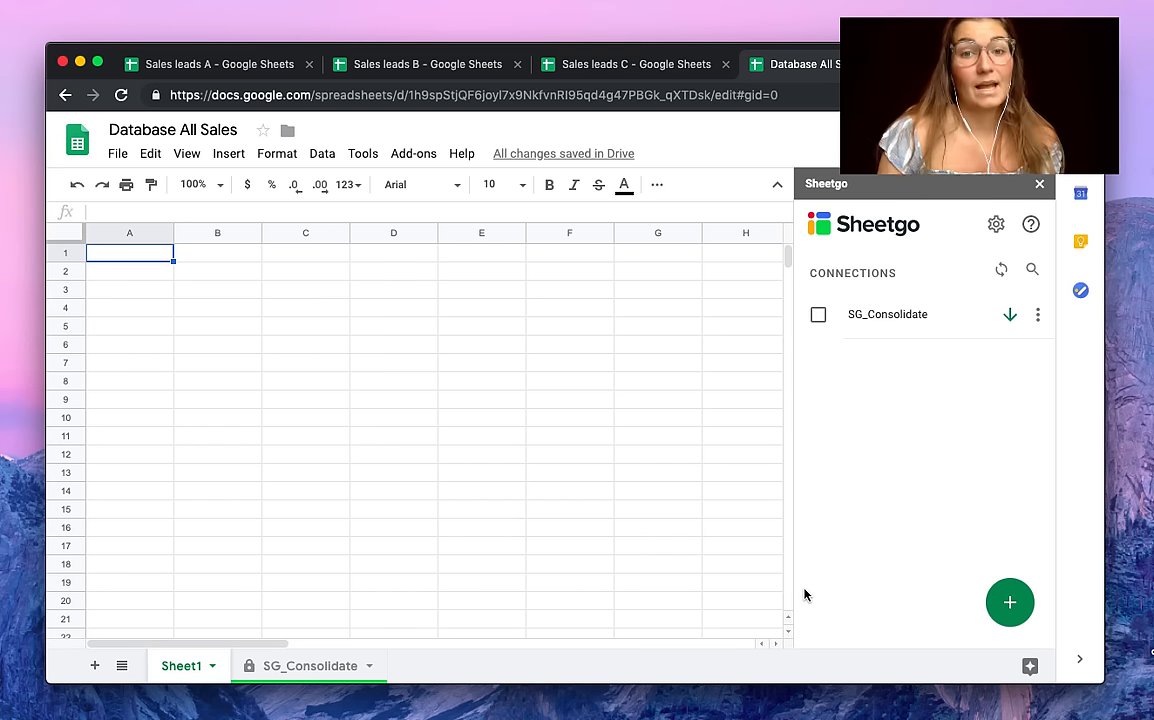
{"action": "mouse_move", "coordinate": [896, 364]}
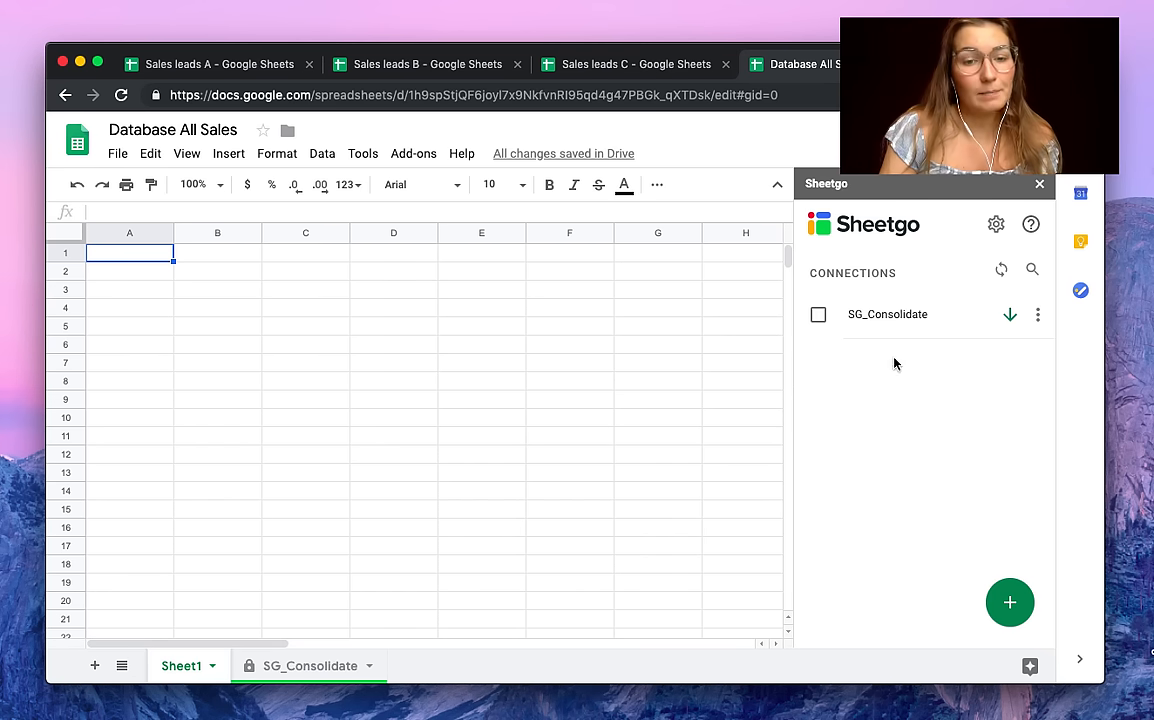
{"action": "left_click", "coordinate": [310, 664]}
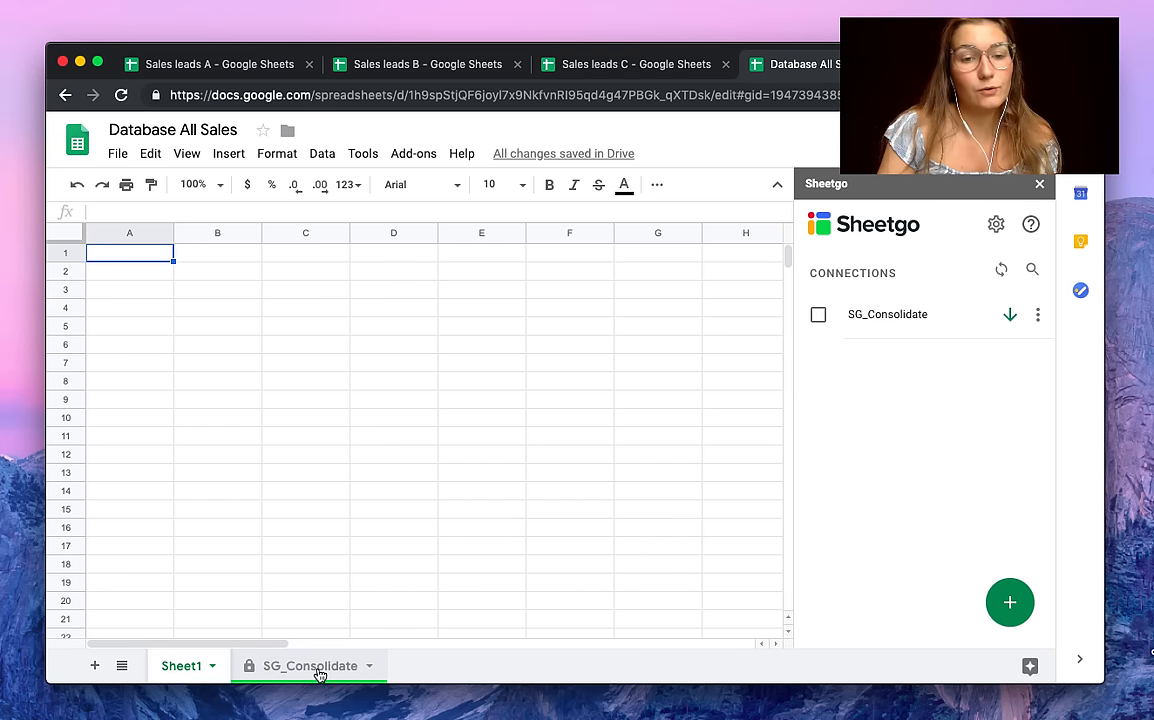
{"action": "left_click", "coordinate": [308, 664]}
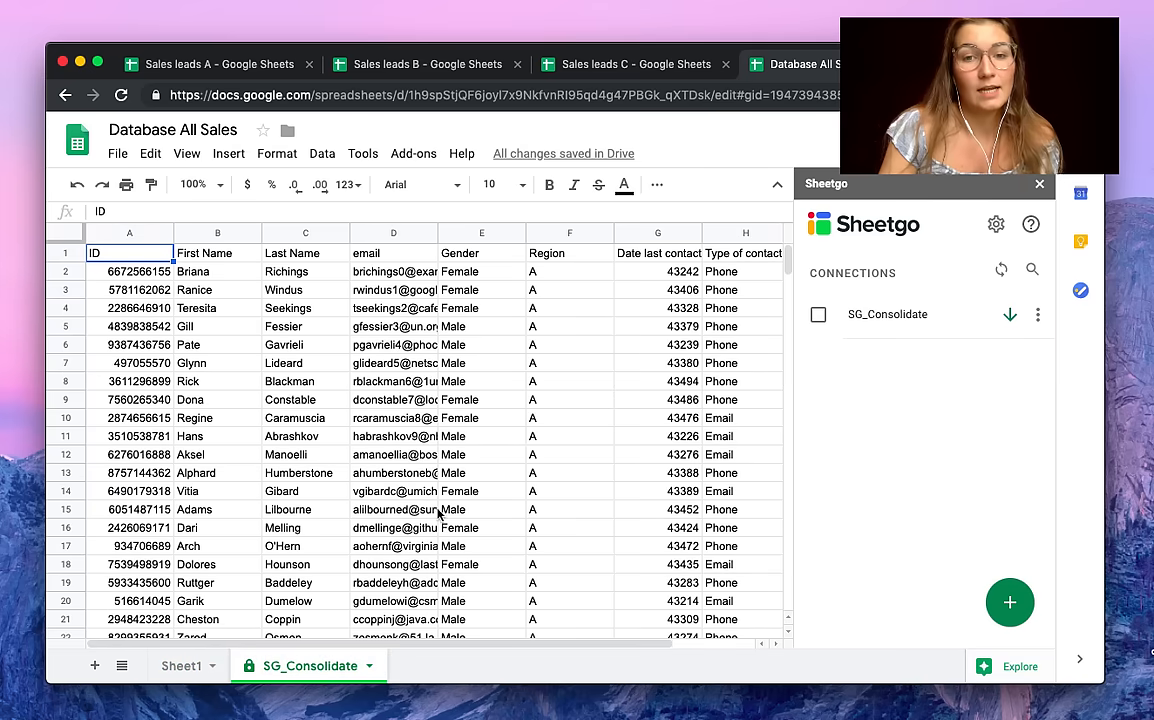
{"action": "scroll", "scroll_direction": "down", "scroll_amount": 3}
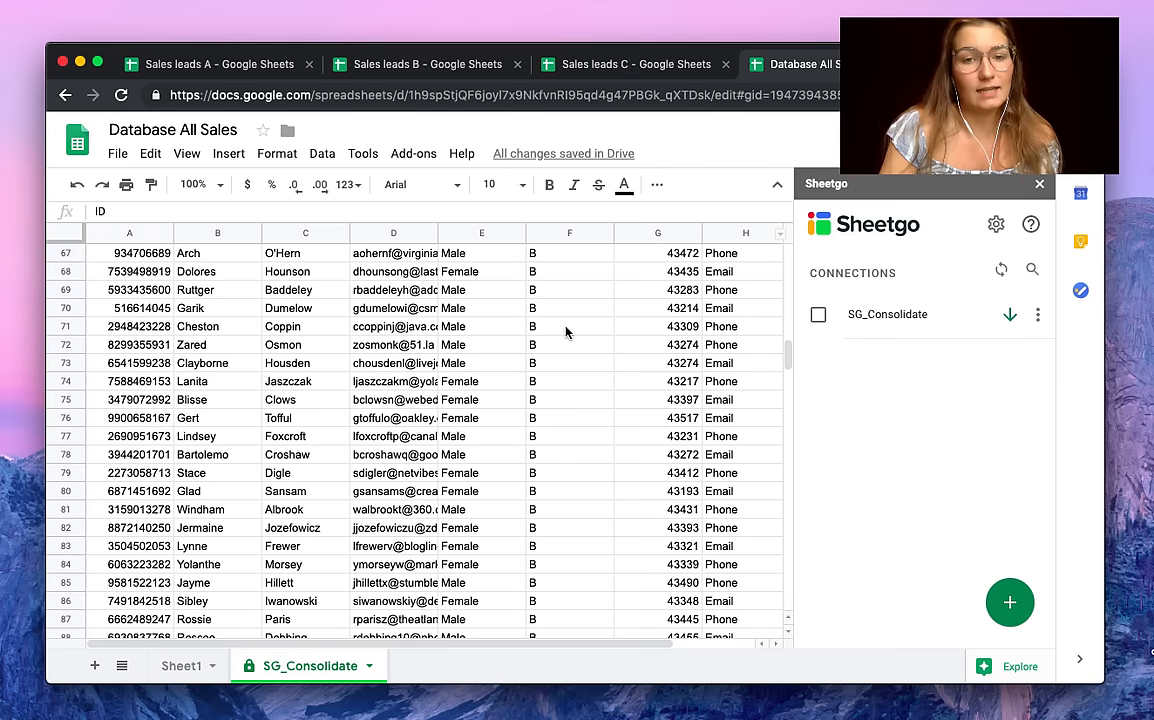
{"action": "scroll", "scroll_direction": "down", "scroll_amount": 3}
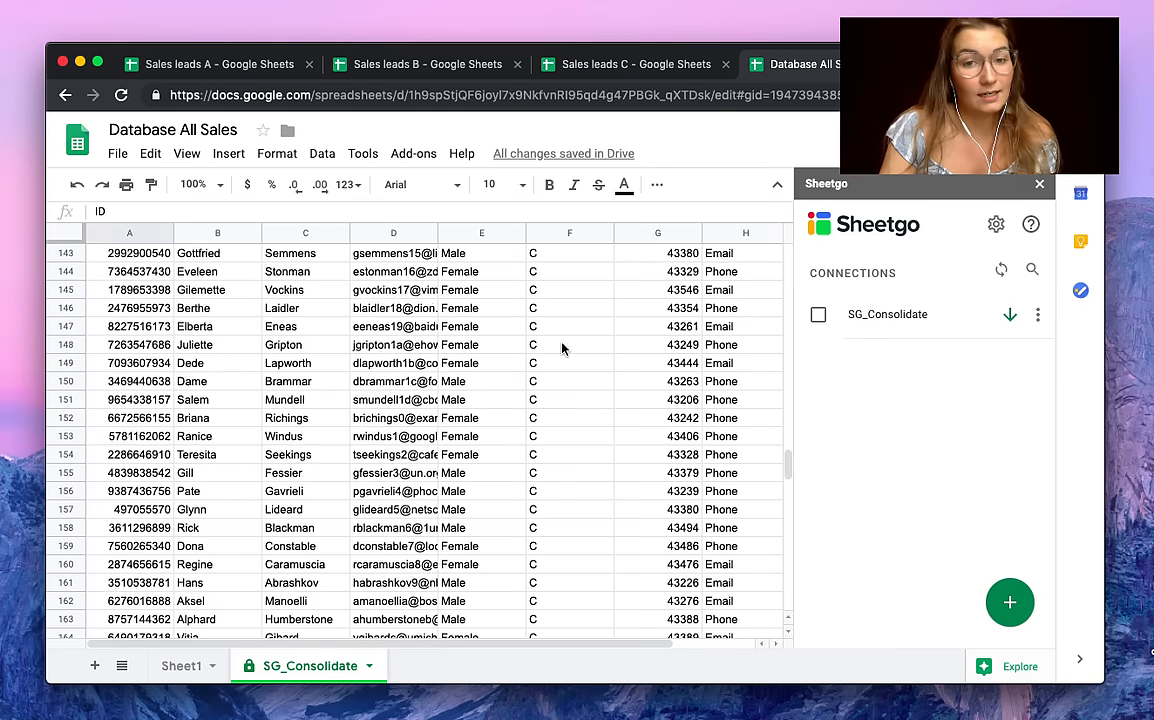